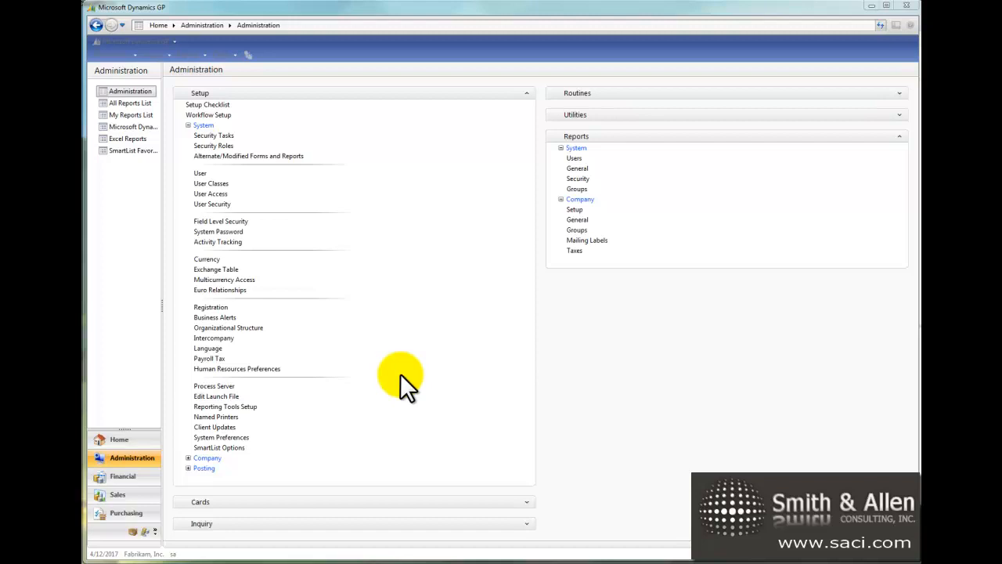
mouse_move(232, 134)
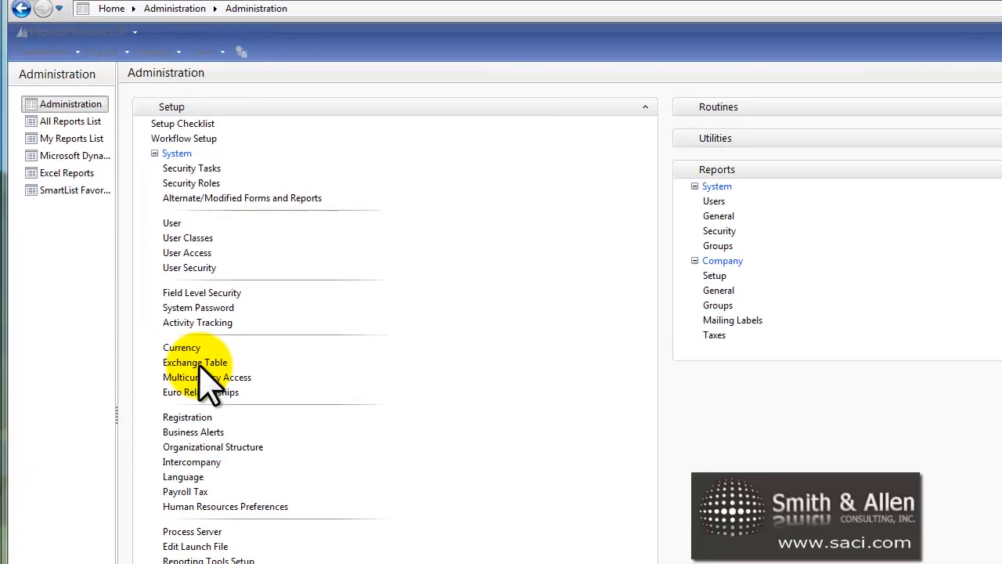
- Load the Z-UK-SELL Pound exchange table showing monthly frequency, divide calculation and next-date default
left_click(207, 376)
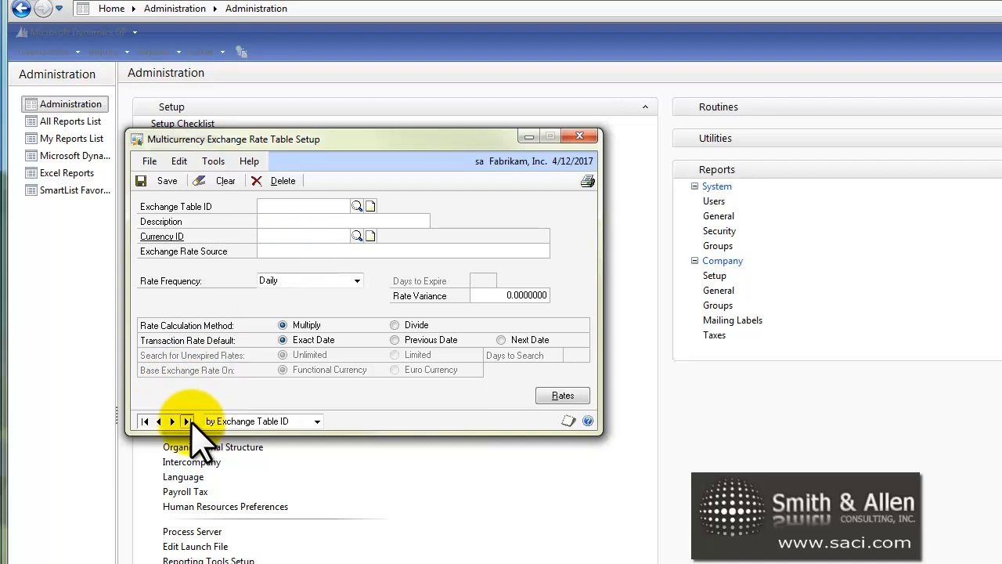
left_click(187, 422)
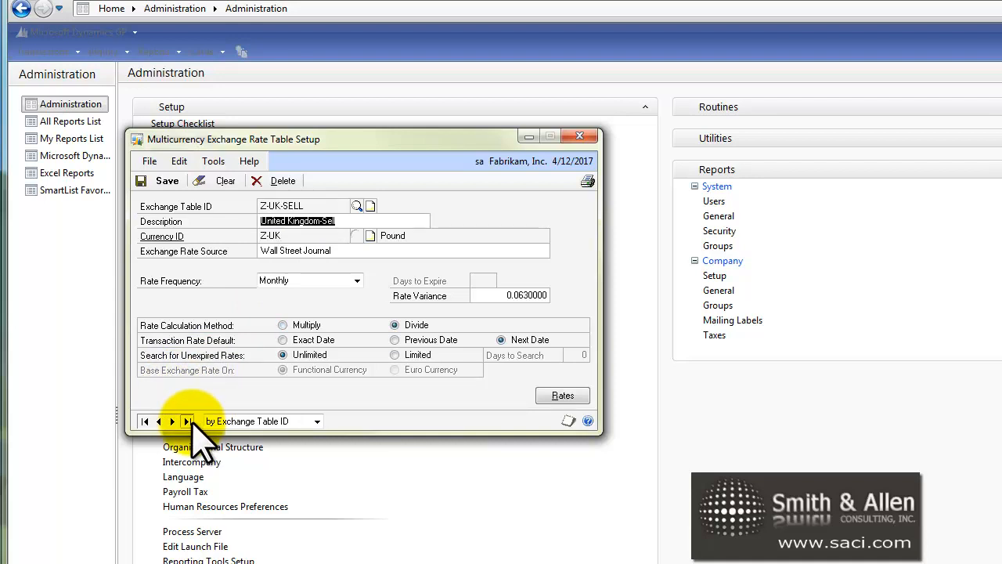
mouse_move(266, 384)
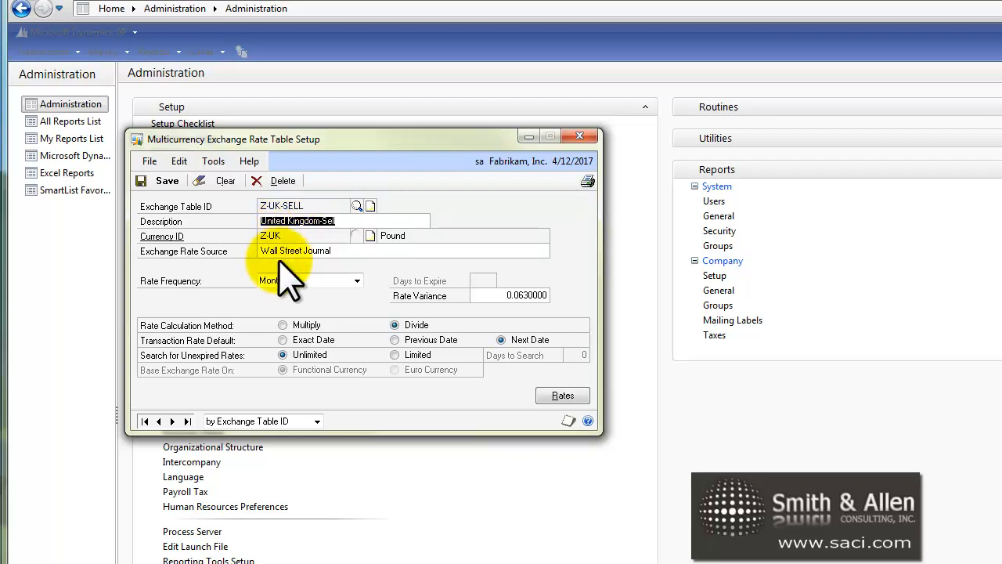
left_click(272, 279)
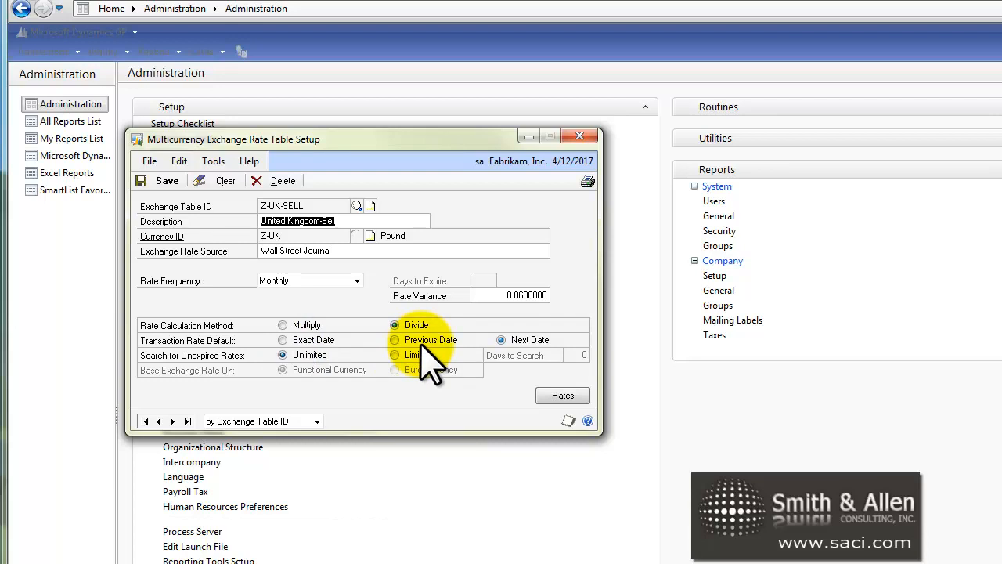
left_click(501, 339)
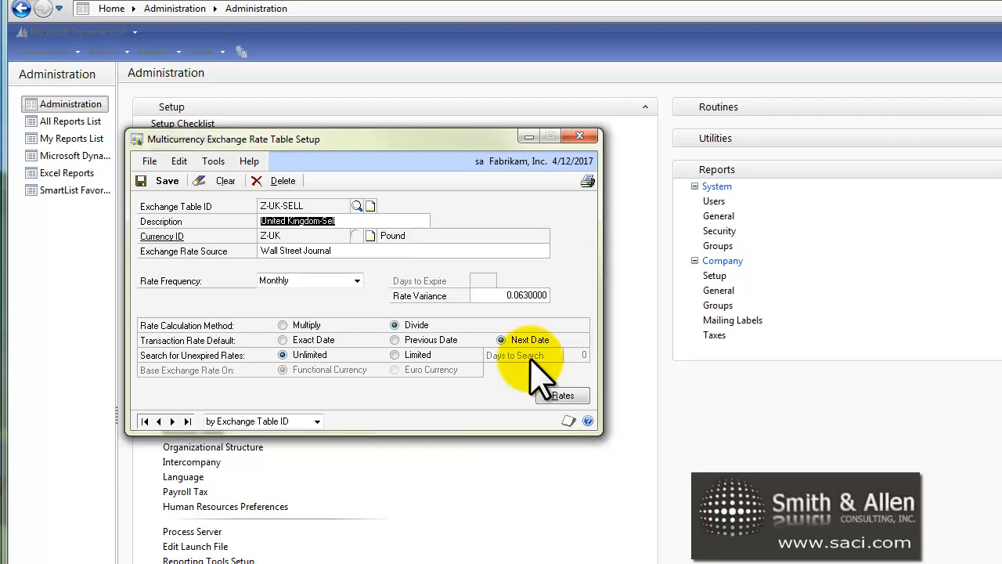
mouse_move(376, 384)
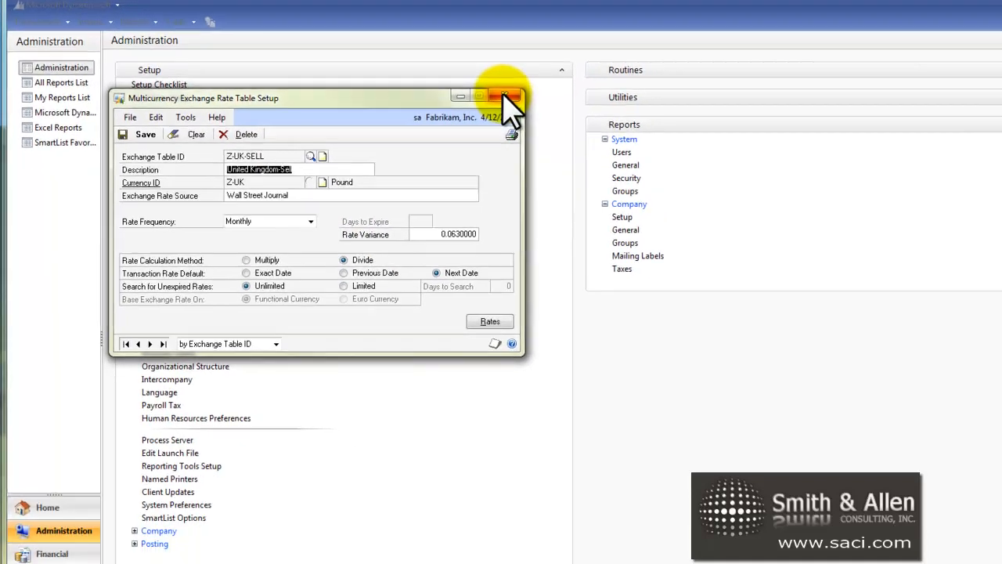
- Bring up Multicurrency Access and select the Z-UK currency to view company access
left_click(508, 97)
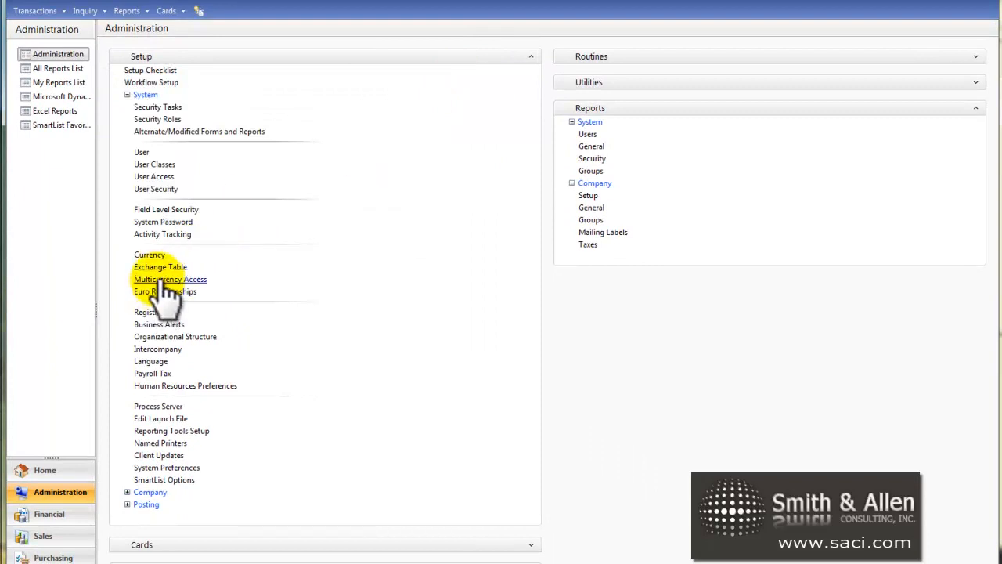
left_click(170, 278)
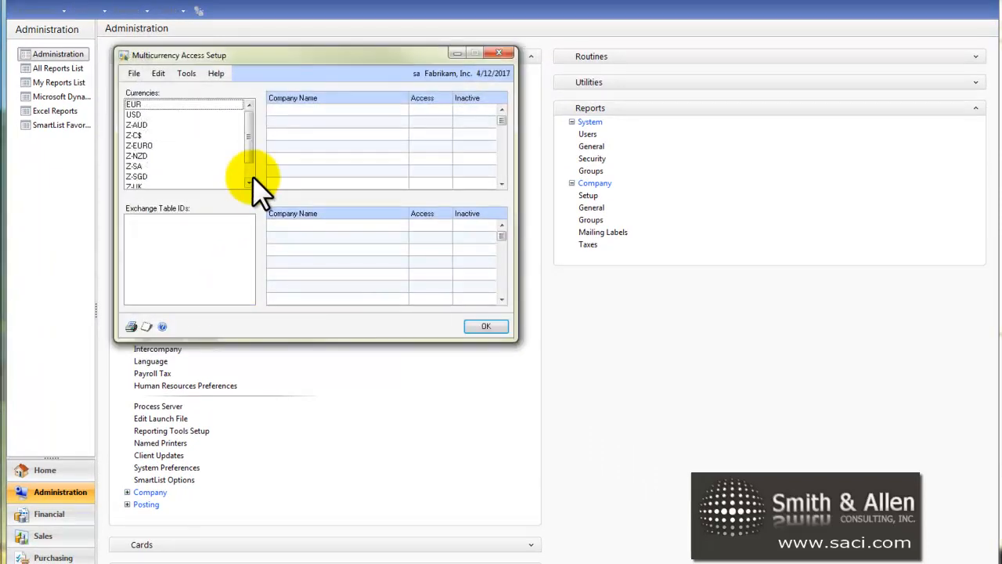
scroll("down", 3)
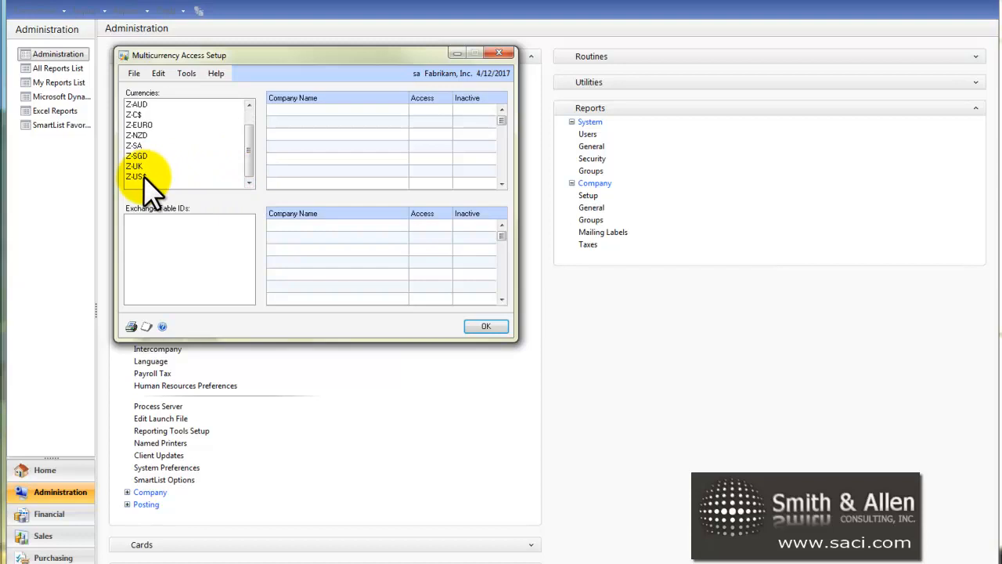
left_click(134, 166)
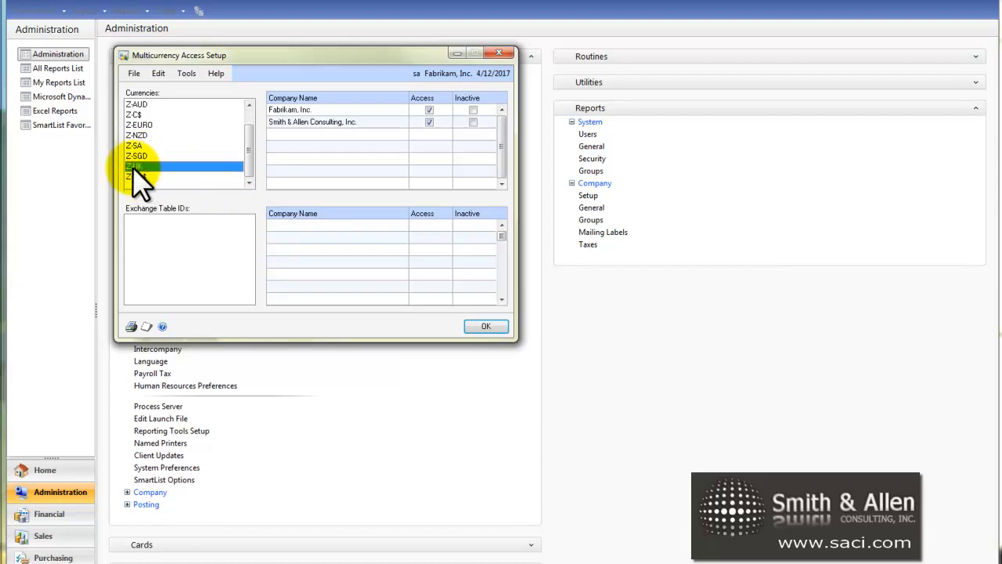
- Grant Fabrikam, Inc. access to the Z-UK-AVG exchange table and save the settings
left_click(138, 166)
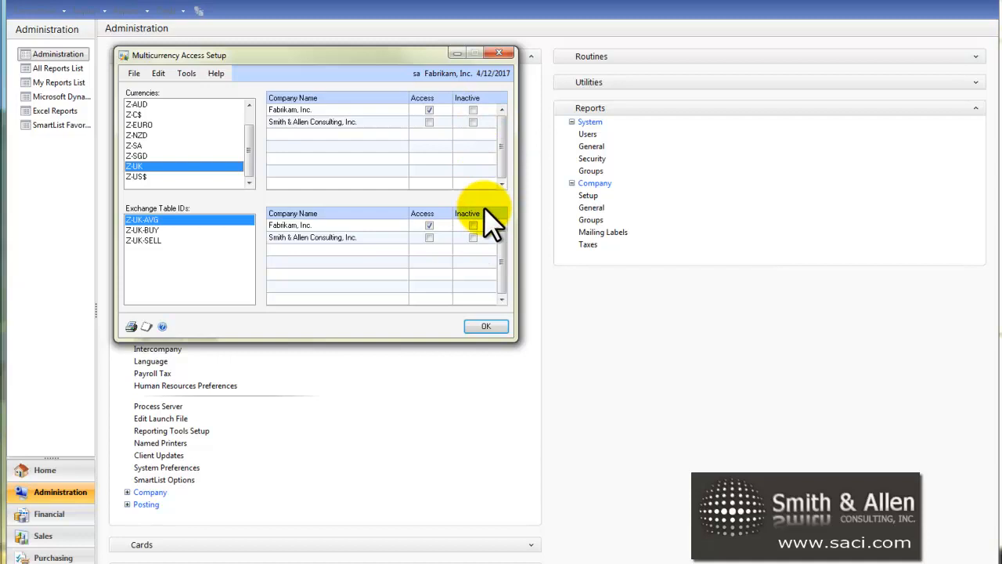
left_click(473, 225)
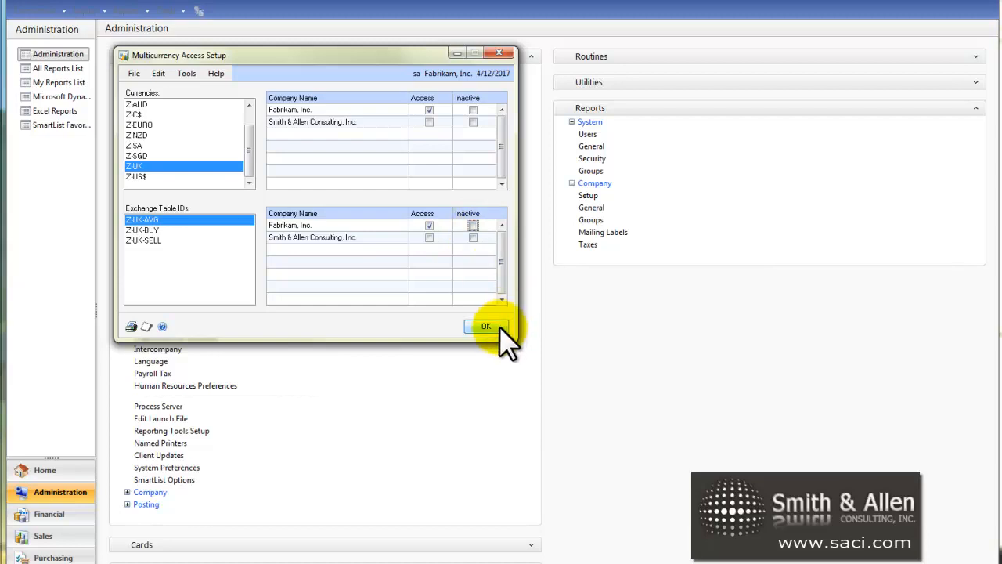
left_click(485, 326)
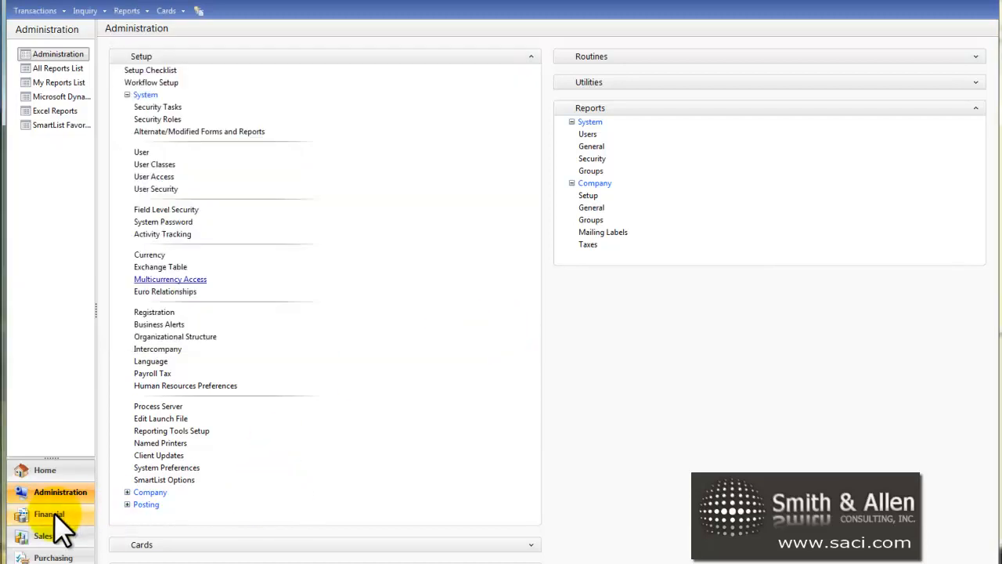
- Switch to the Financial area where the multicurrency setup list appears
left_click(50, 514)
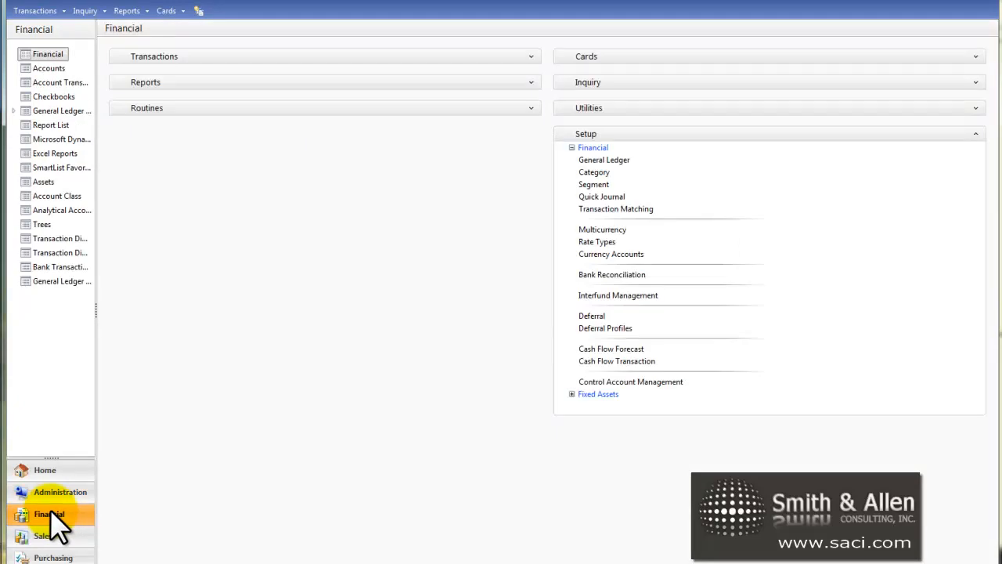
mouse_move(639, 191)
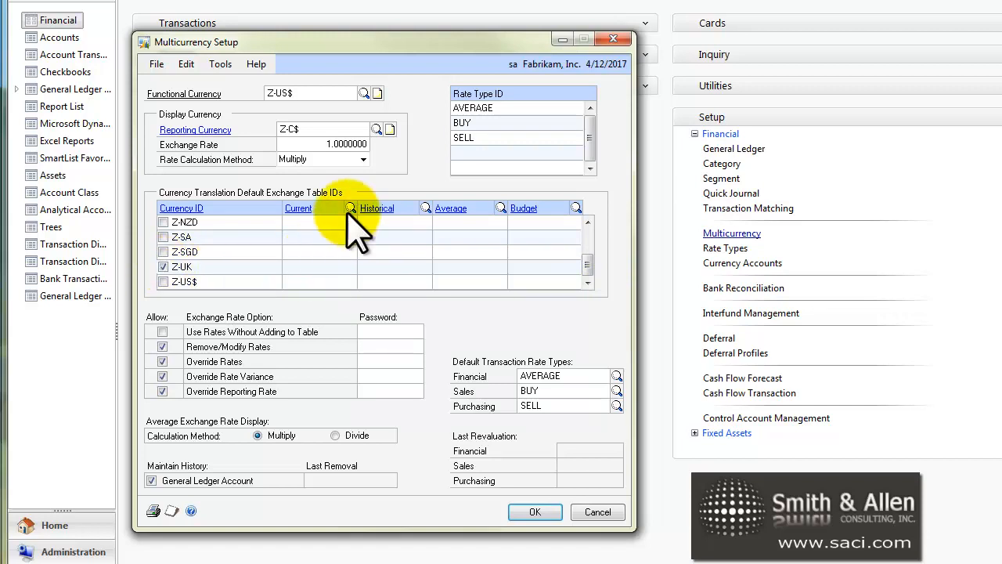
- Assign Z-UK-AVG as the Z-UK default translation exchange table and close Multicurrency Setup
left_click(351, 207)
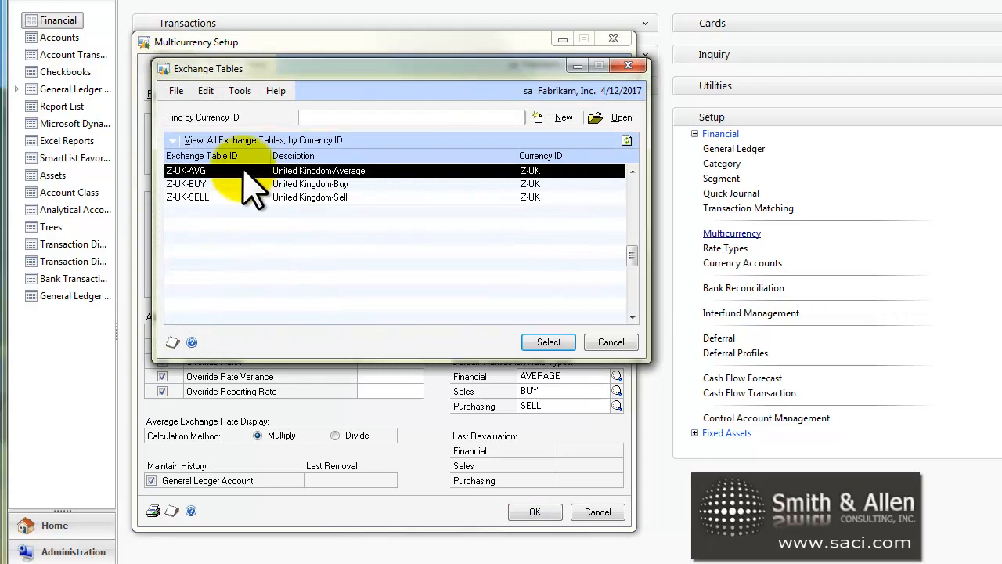
left_click(548, 342)
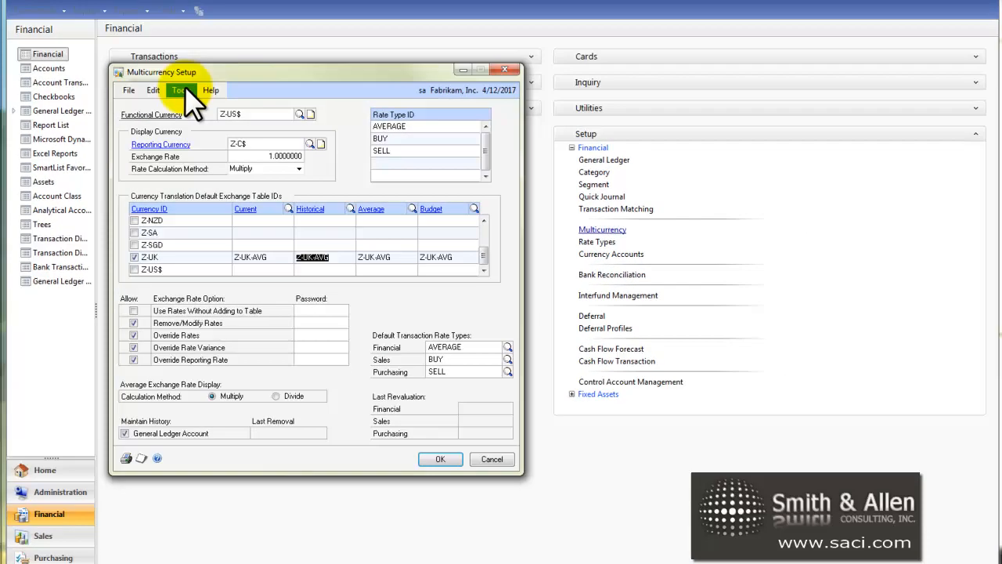
left_click(441, 459)
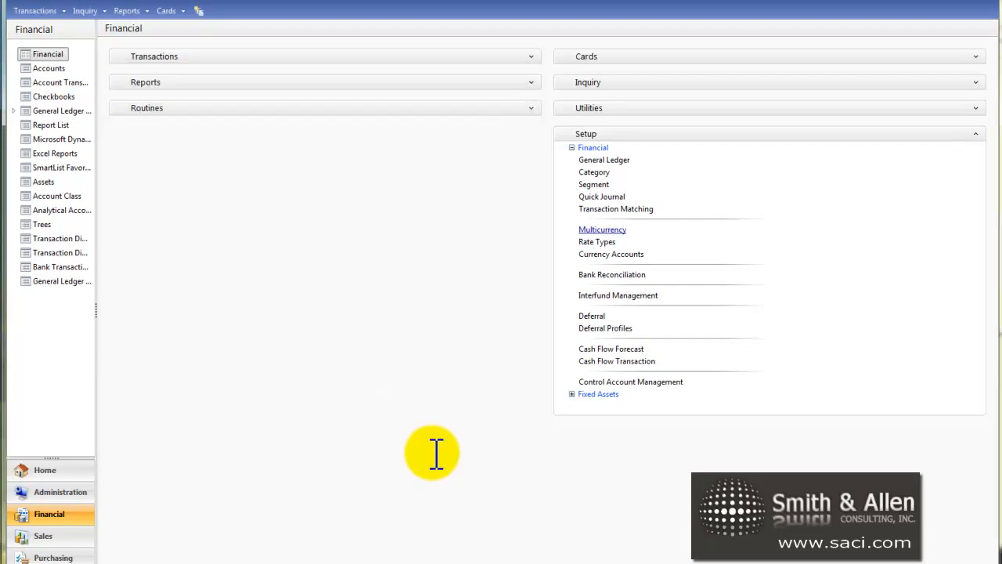